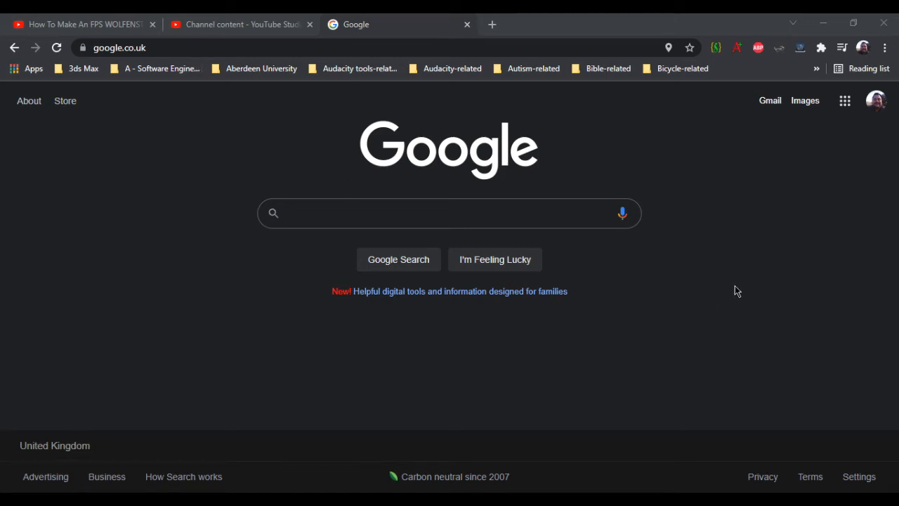
mouse_move(794, 243)
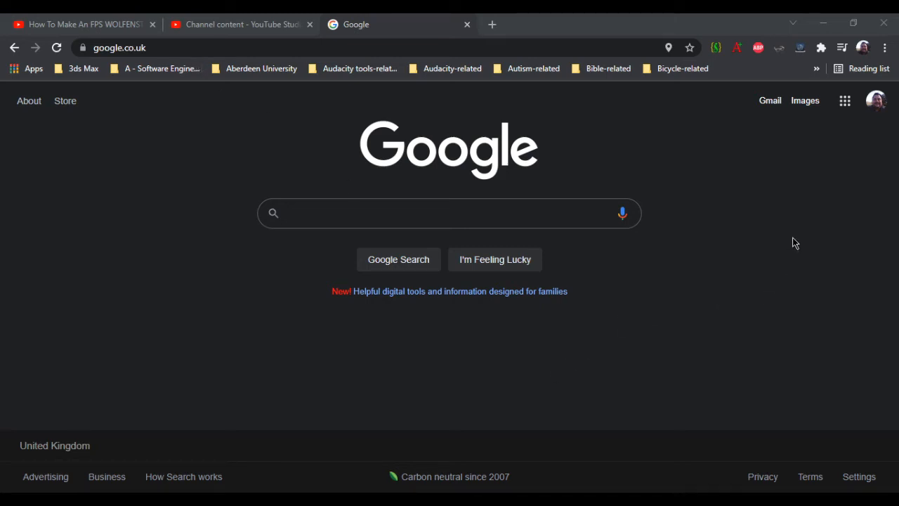
mouse_move(861, 229)
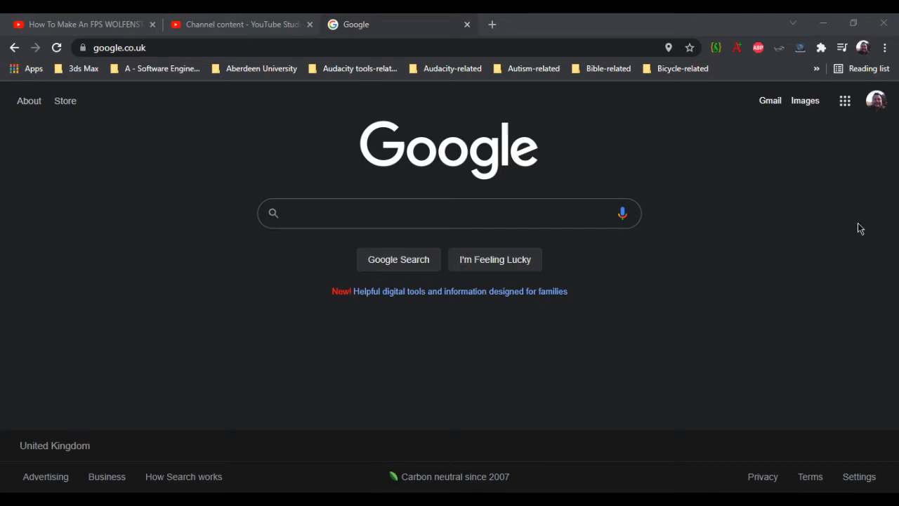
mouse_move(772, 284)
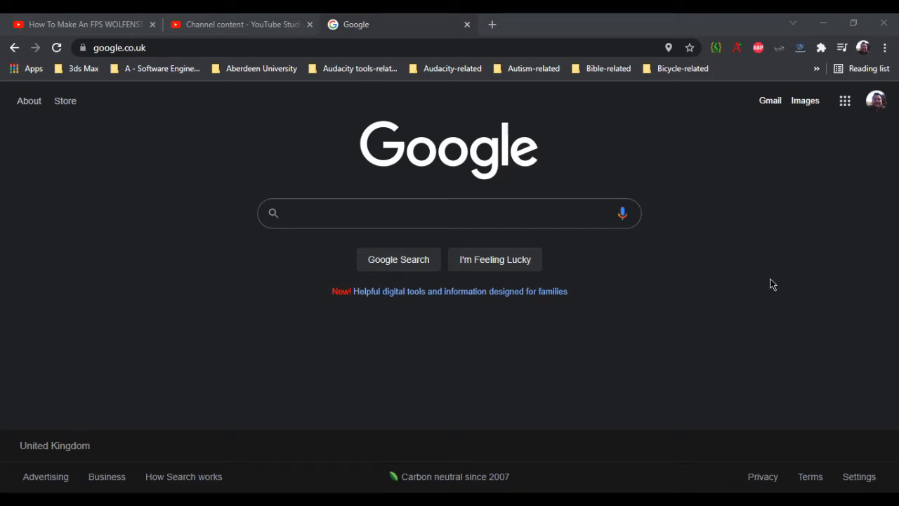
mouse_move(744, 287)
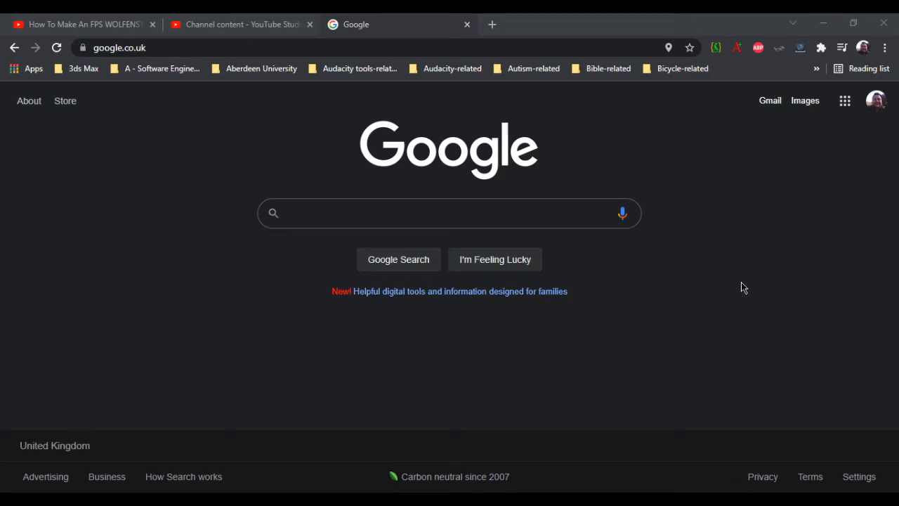
mouse_move(732, 280)
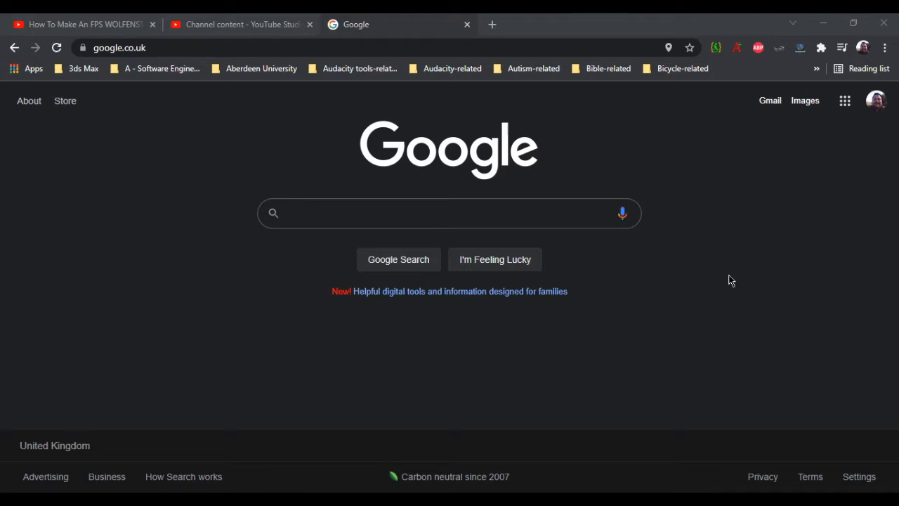
mouse_move(726, 281)
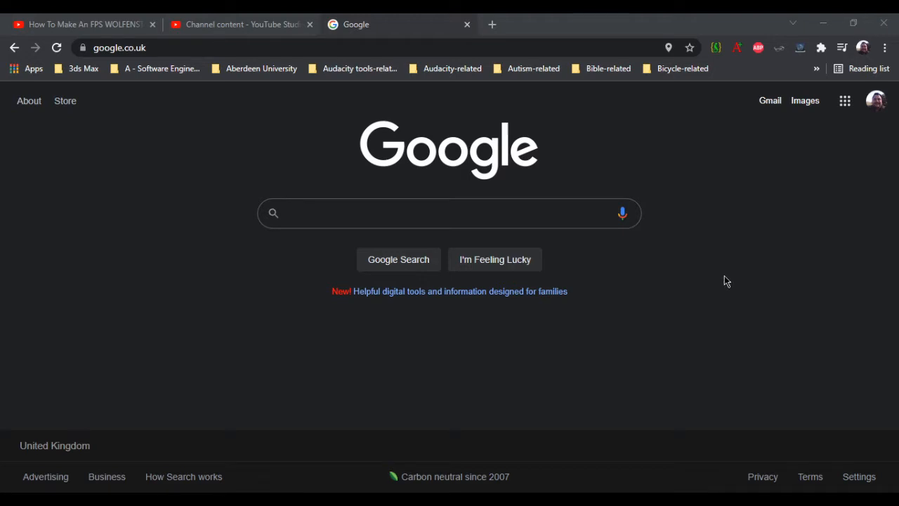
mouse_move(709, 282)
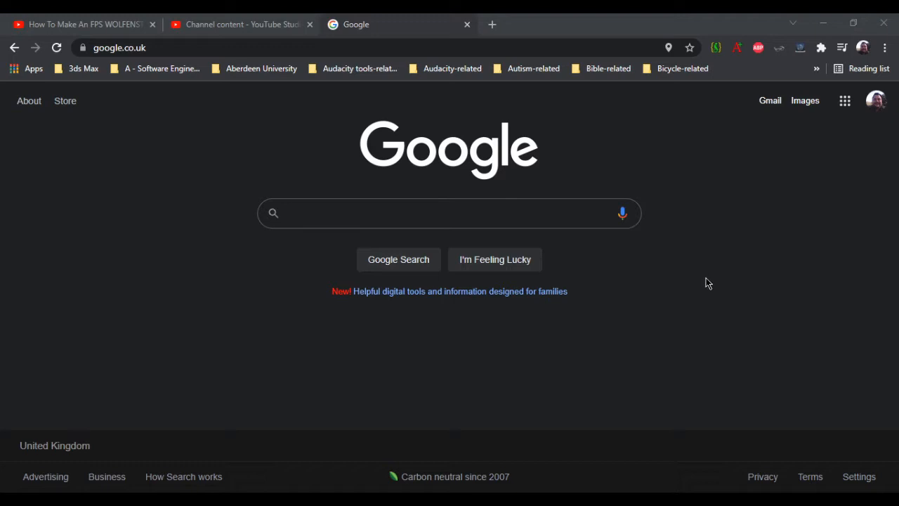
mouse_move(714, 260)
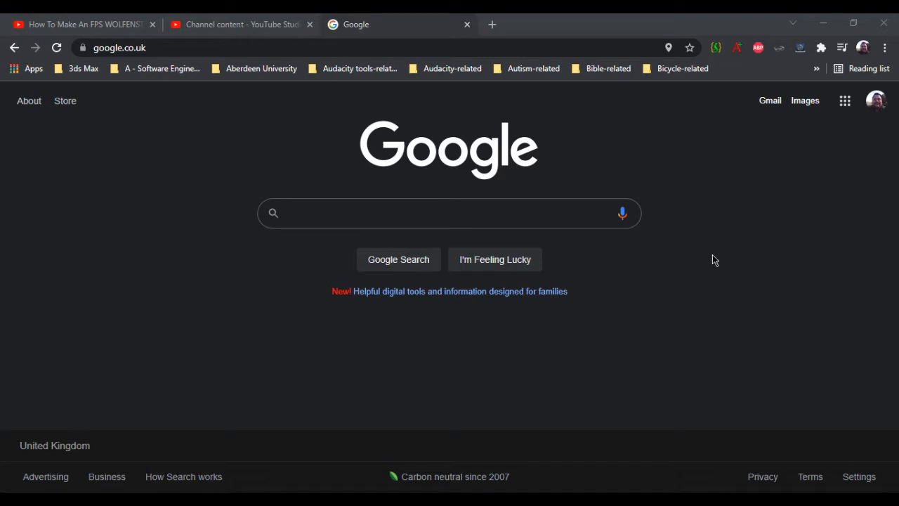
mouse_move(727, 256)
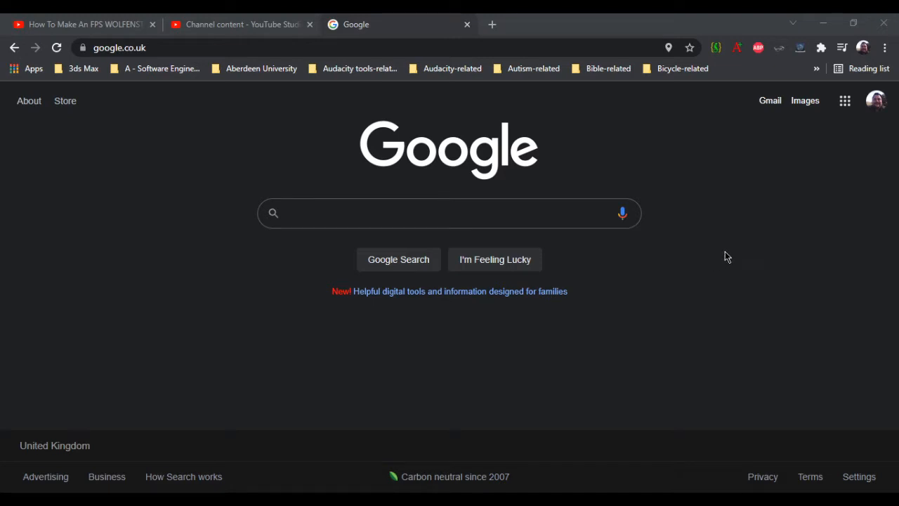
mouse_move(512, 243)
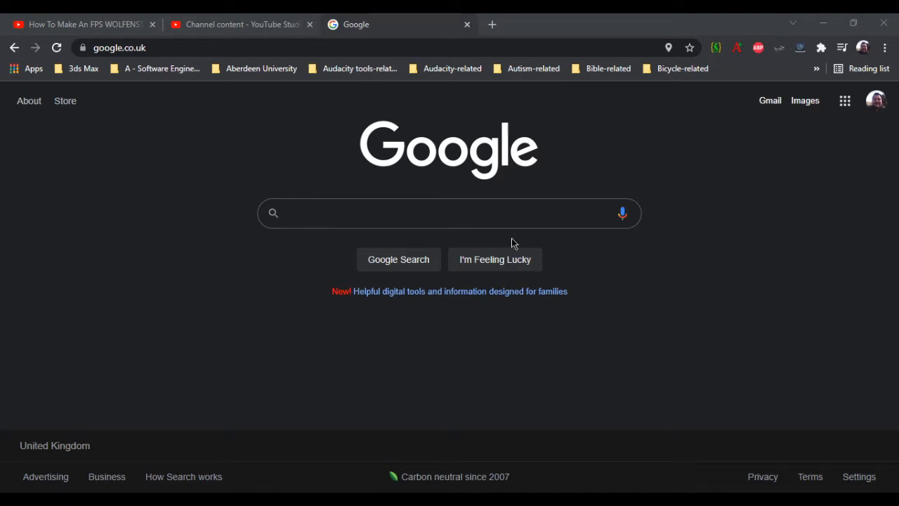
mouse_move(519, 276)
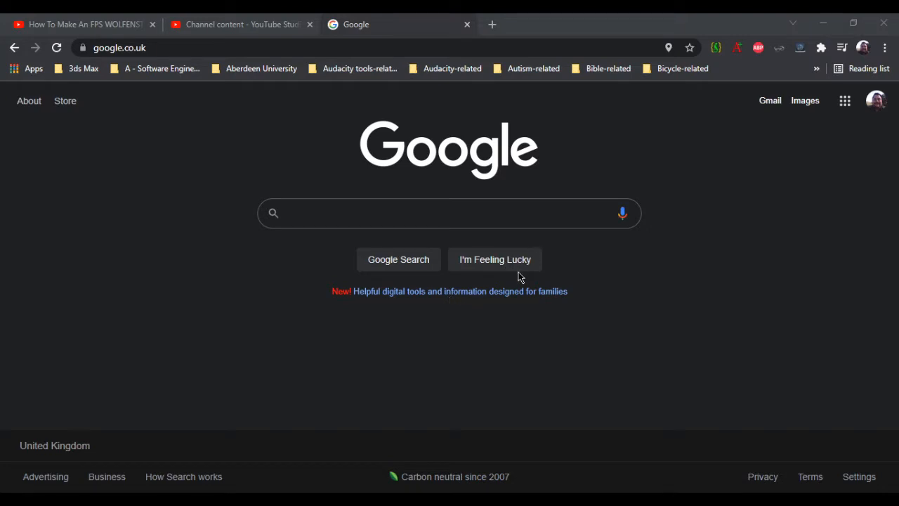
mouse_move(557, 313)
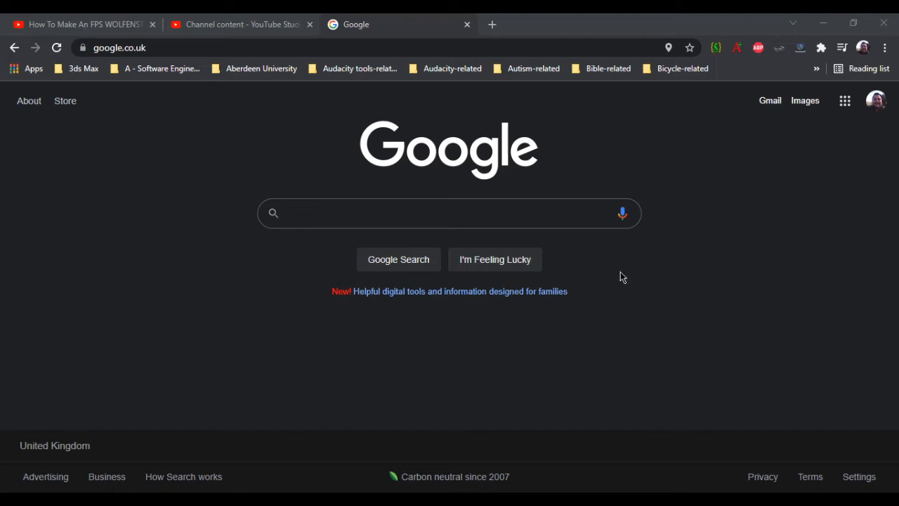
mouse_move(722, 224)
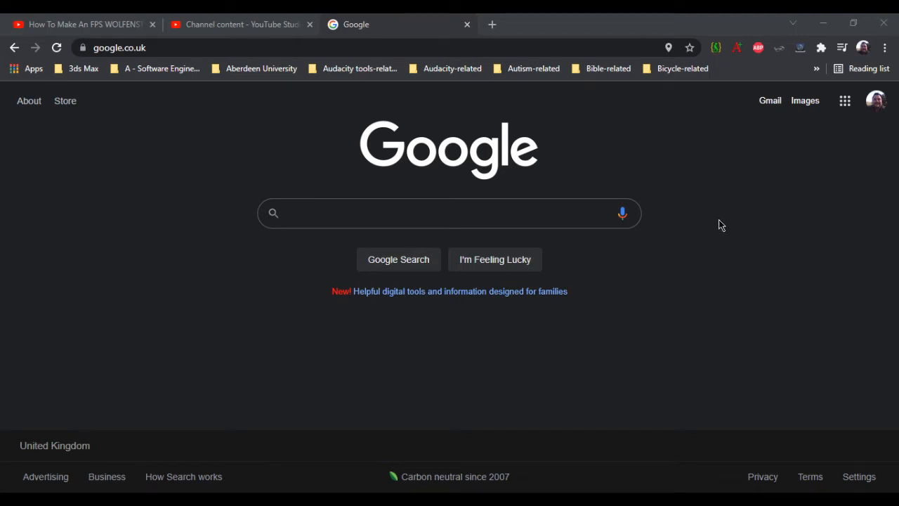
mouse_move(707, 231)
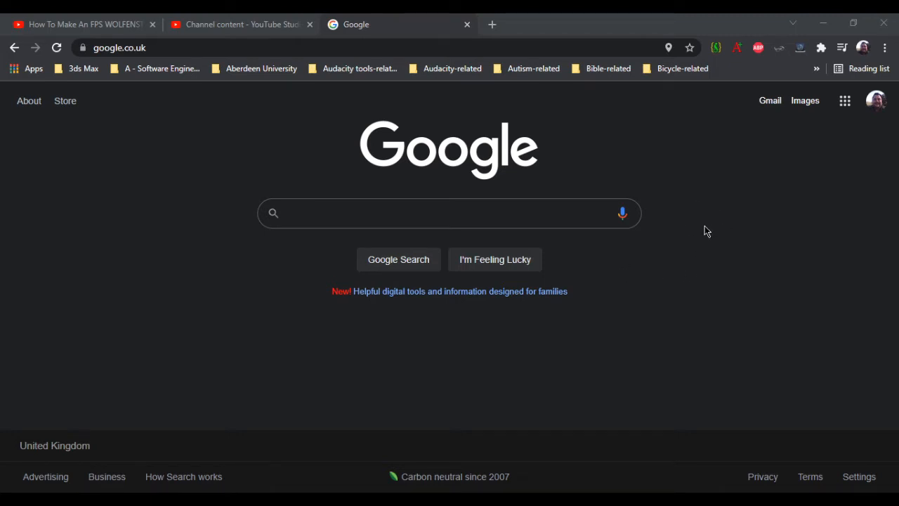
mouse_move(709, 231)
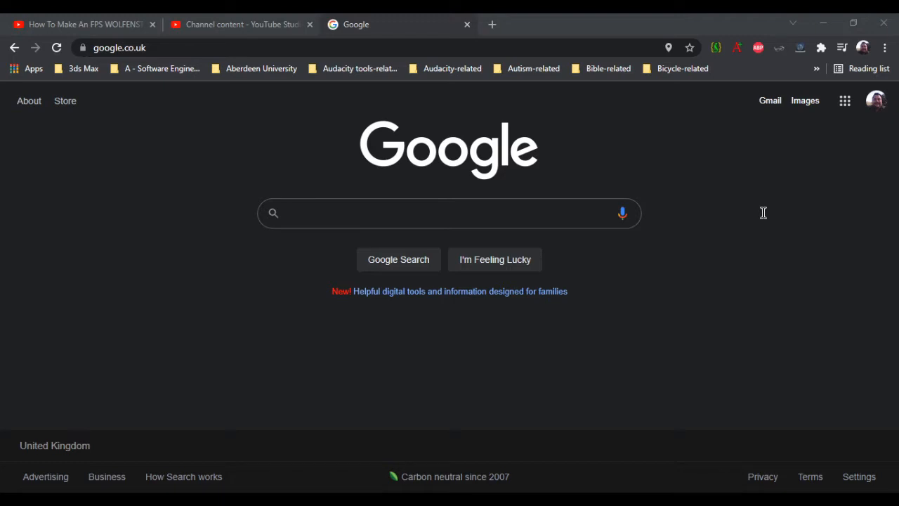
mouse_move(636, 208)
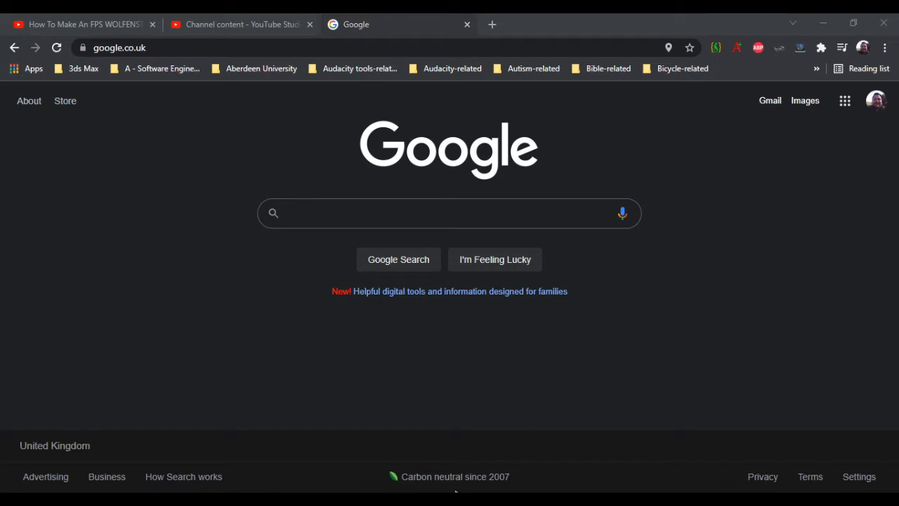
mouse_move(353, 383)
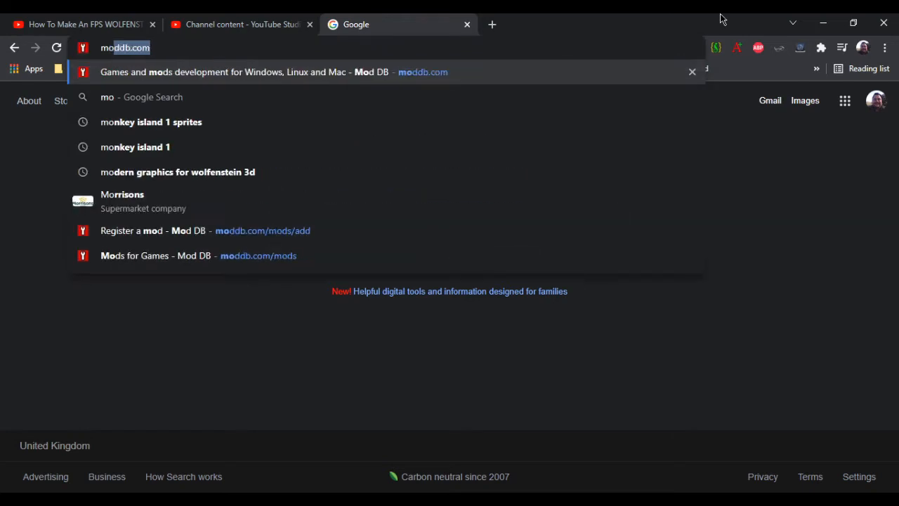
Load moddb.com and scroll through the home page
text(moddb.com)
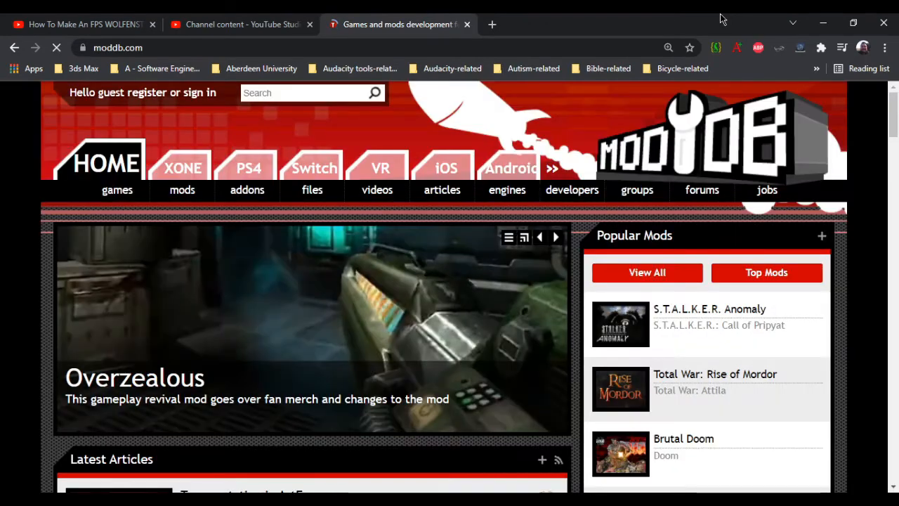
scroll(down, 3)
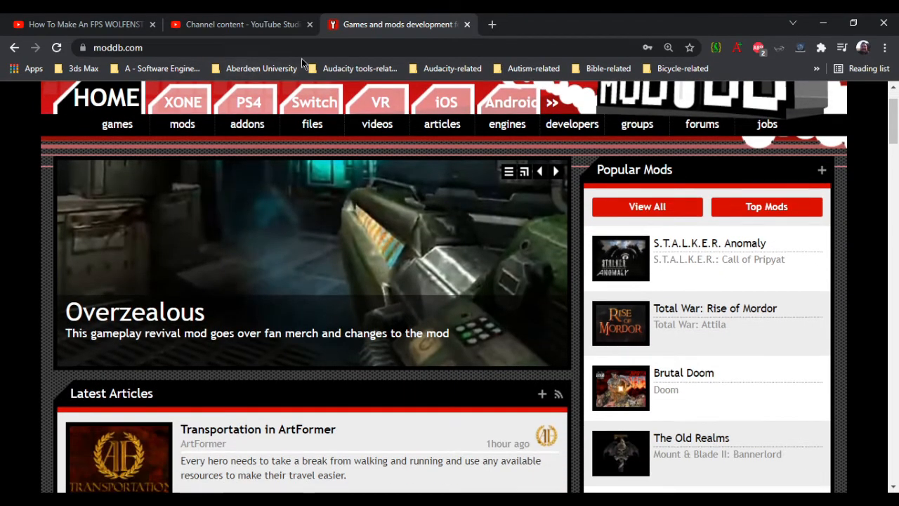
scroll(up, 3)
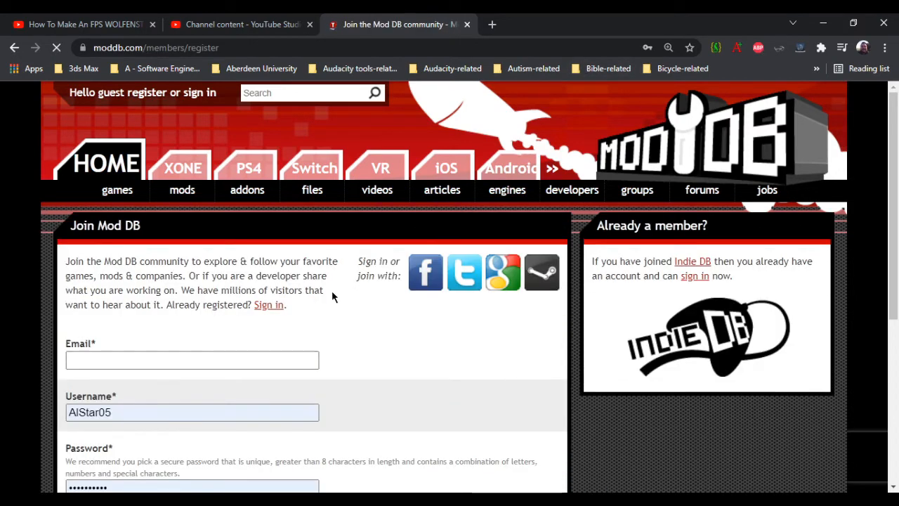
Clear the Join Mod DB form's email, username (AlStar05) and password fields
scroll(down, 3)
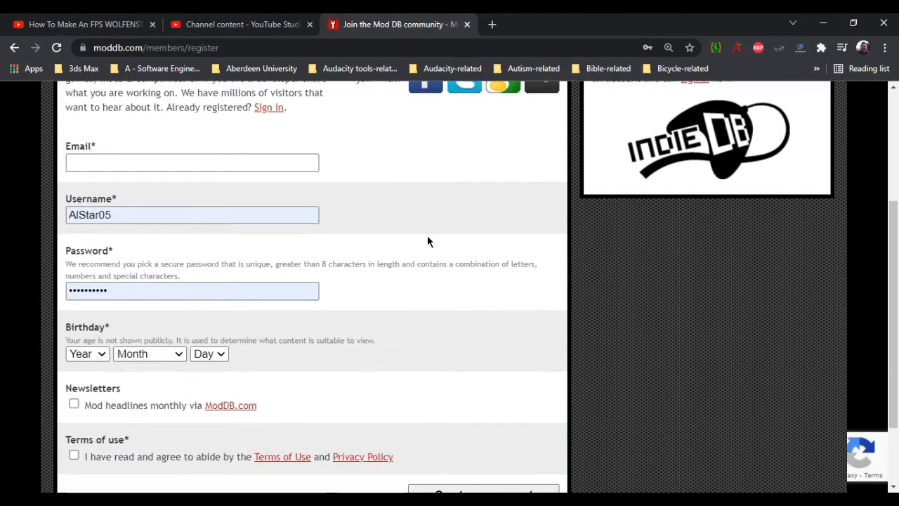
click(192, 162)
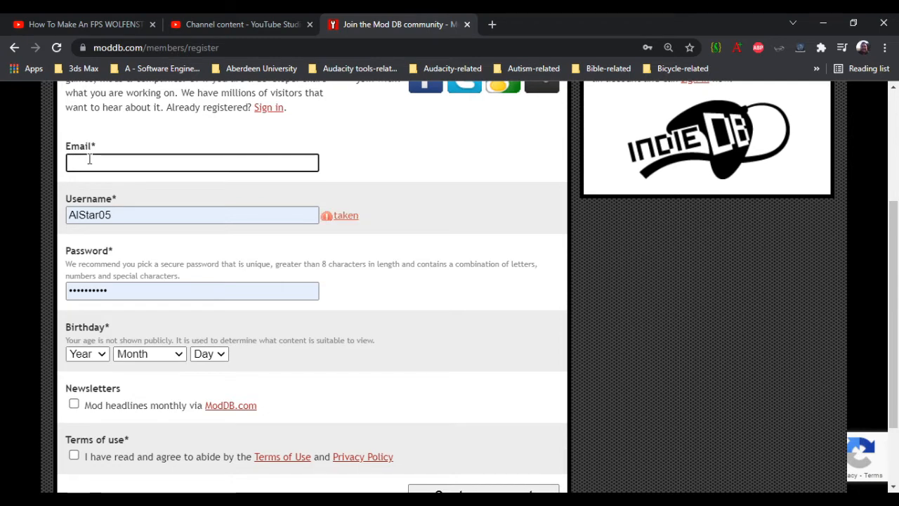
mouse_move(142, 230)
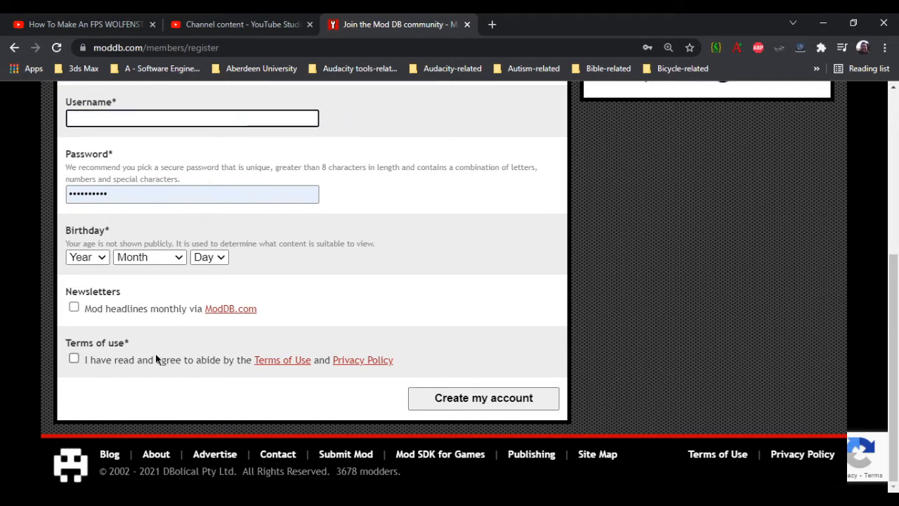
text(AlStar05)
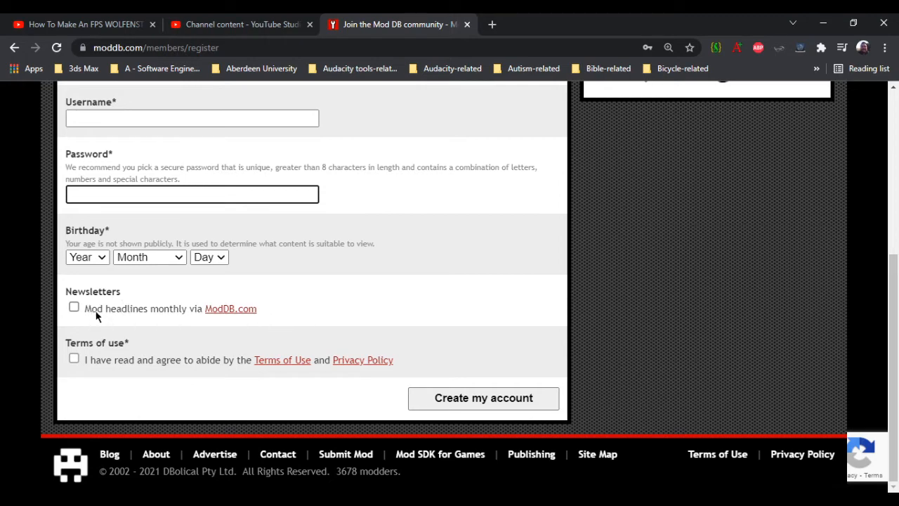
mouse_move(168, 318)
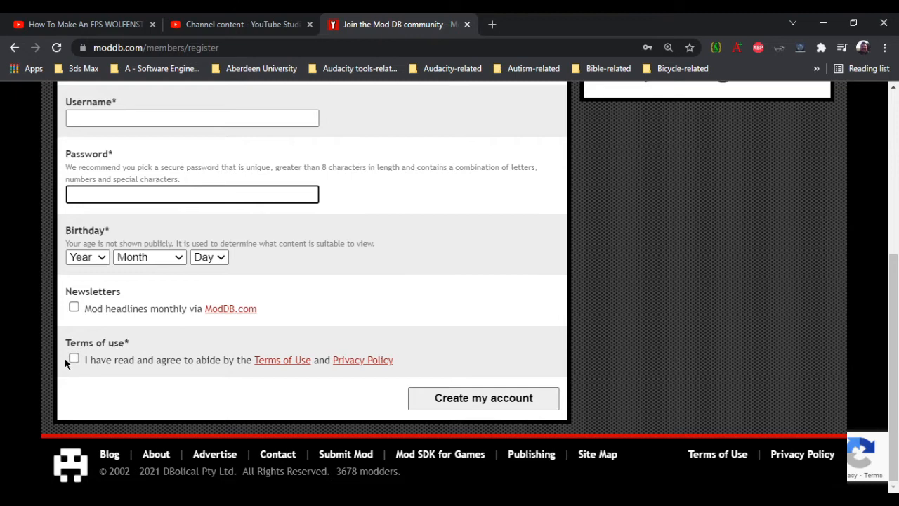
mouse_move(110, 375)
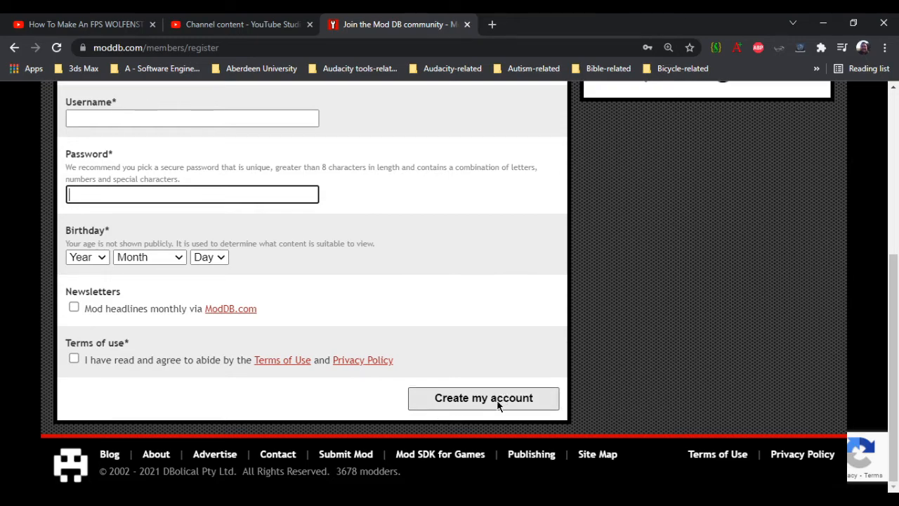
scroll(up, 3)
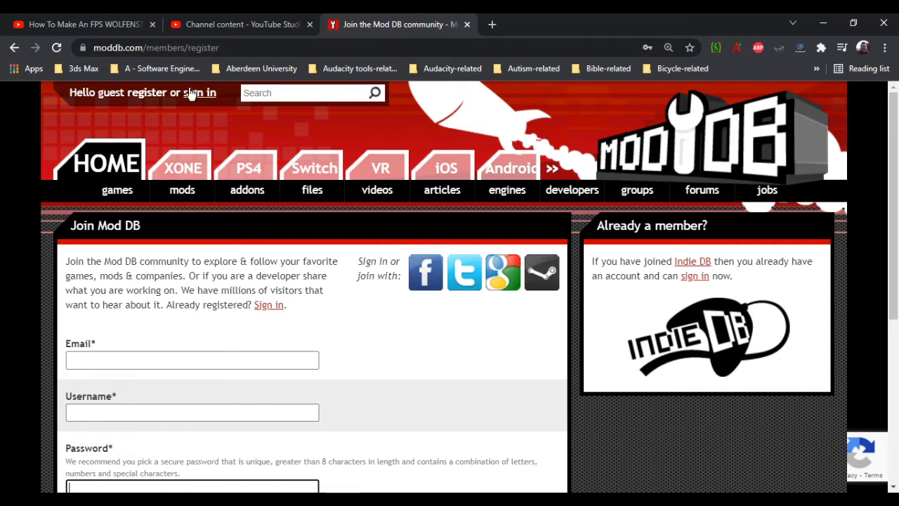
Sign in from the header using the saved autofilled username and password
click(199, 92)
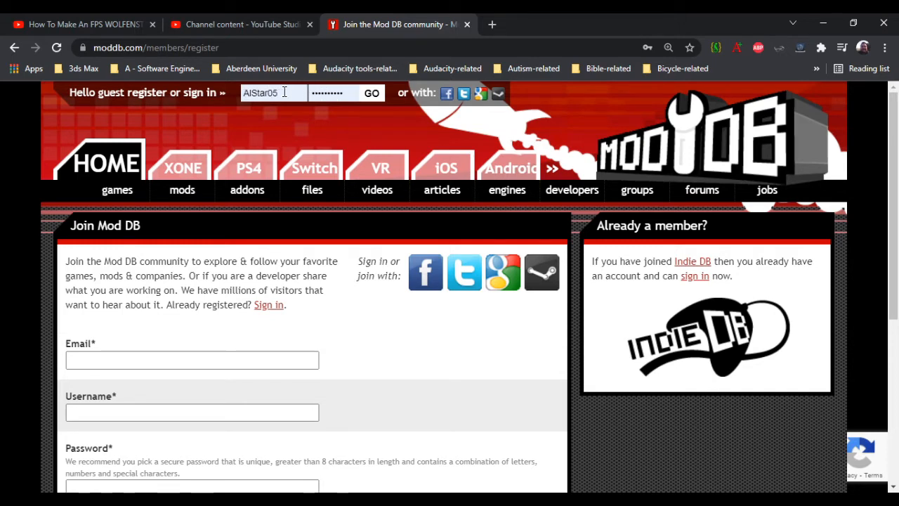
click(372, 92)
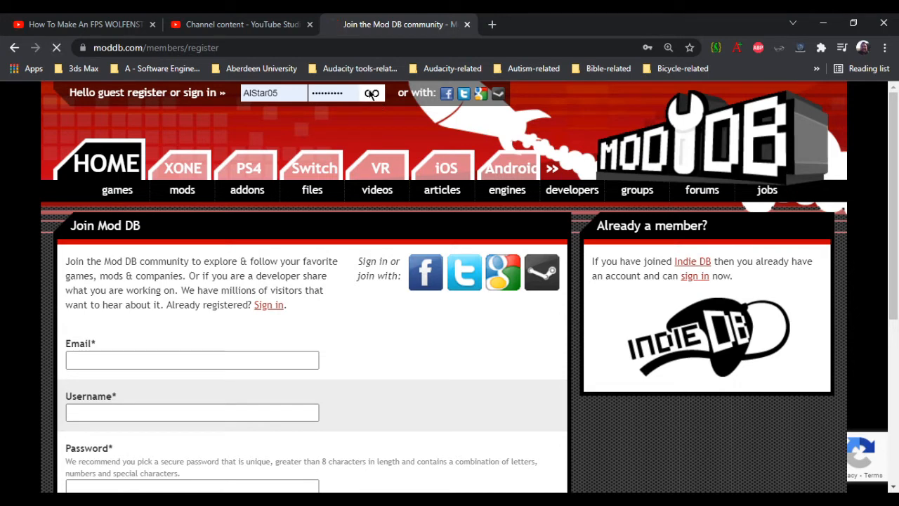
click(371, 92)
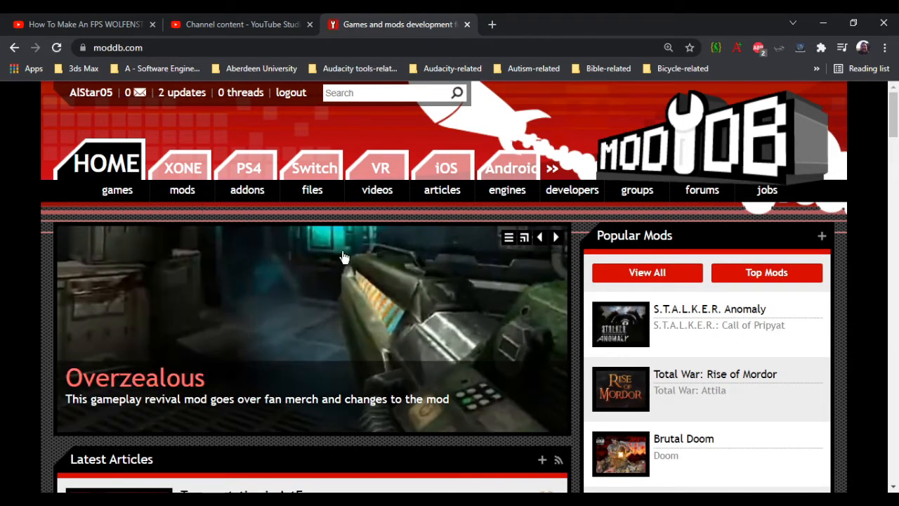
mouse_move(324, 229)
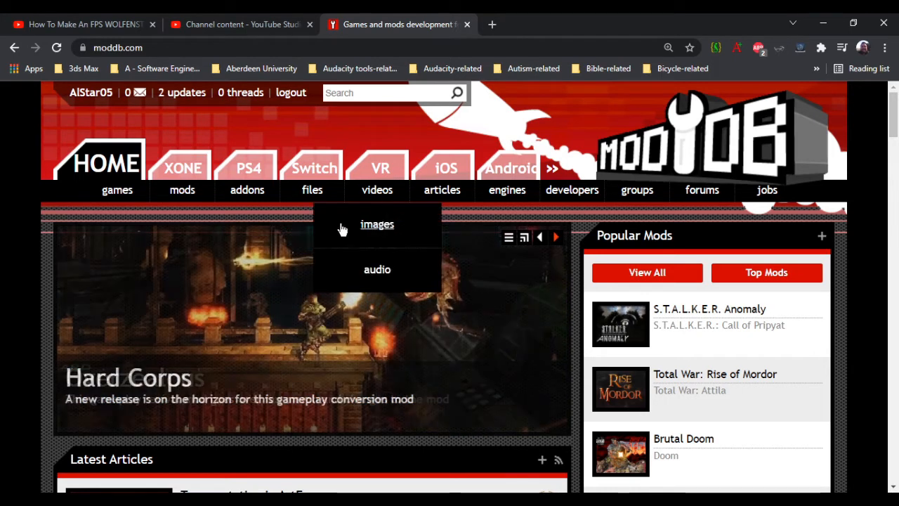
On the Files downloads page, search for 'Wolf 3D: Episode 1'
click(312, 189)
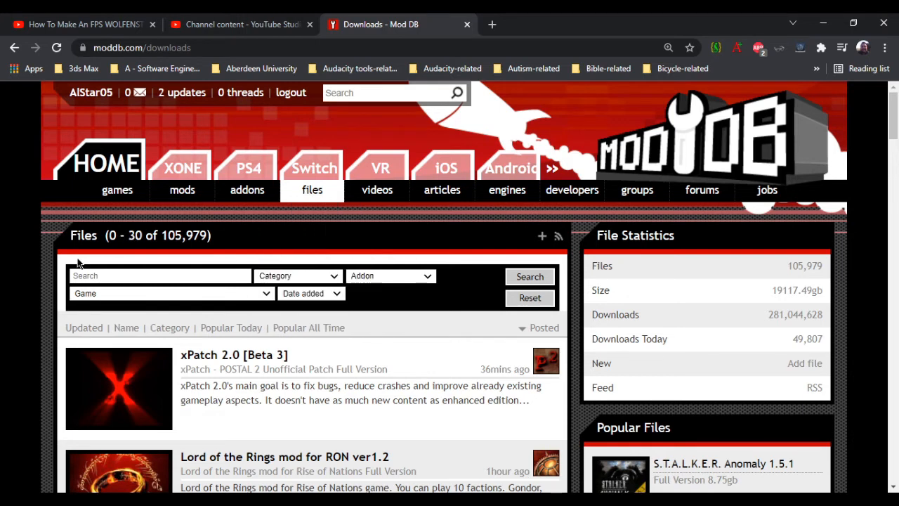
click(160, 275)
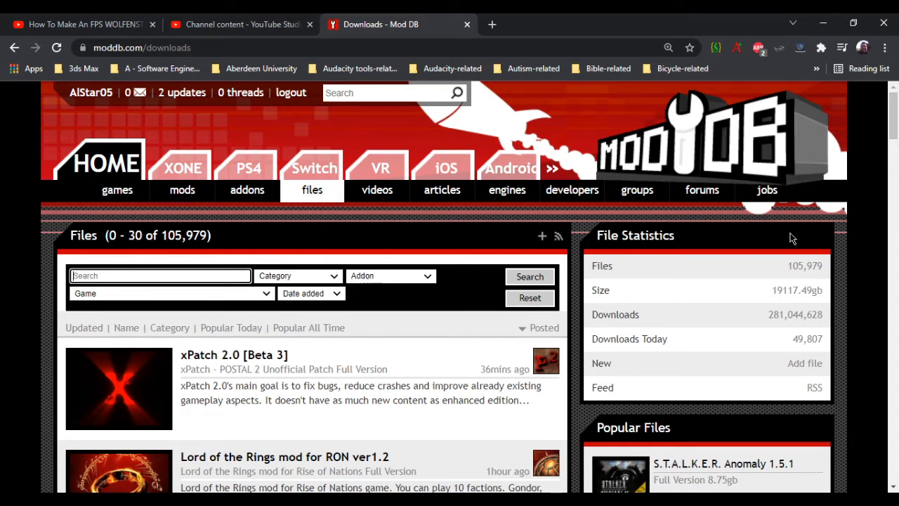
text(Wiki)
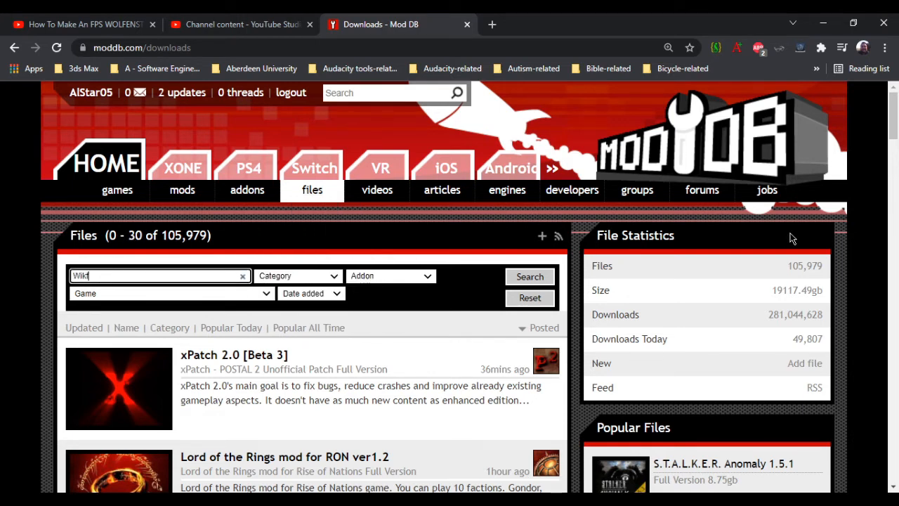
text(Wolf)
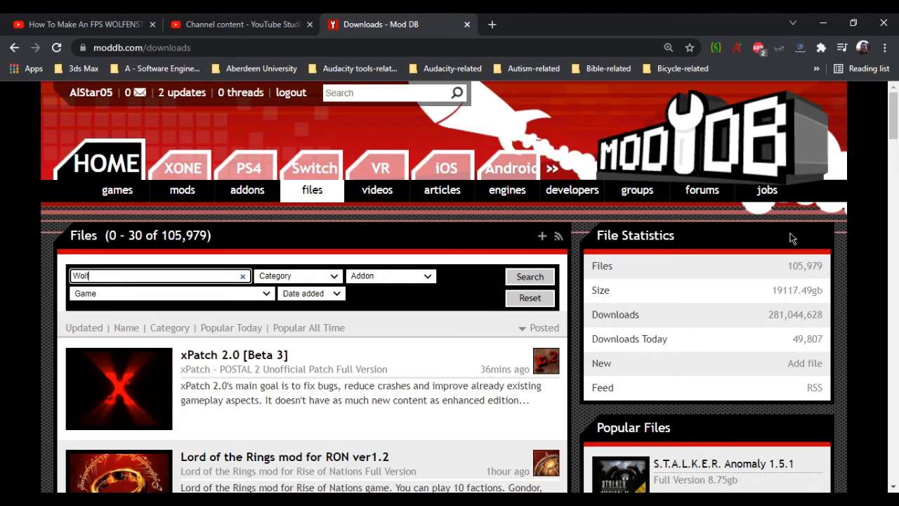
text(3D)
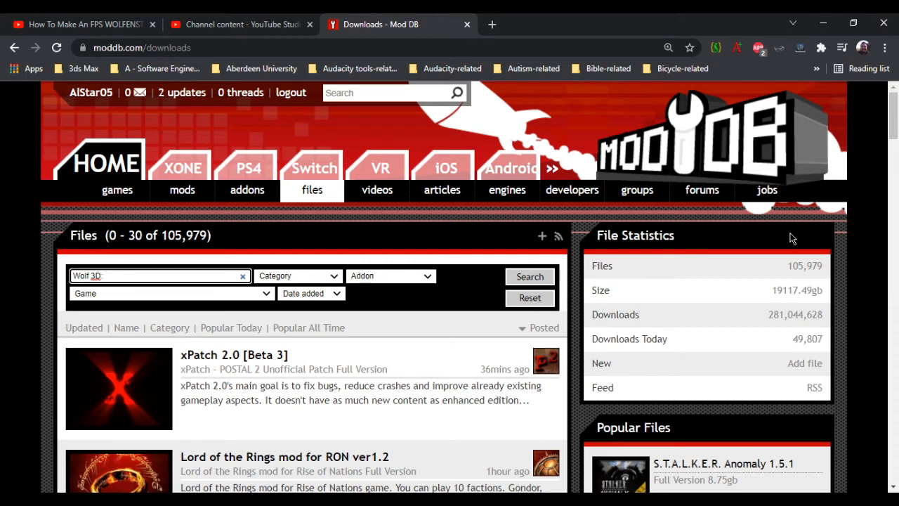
text(Episode)
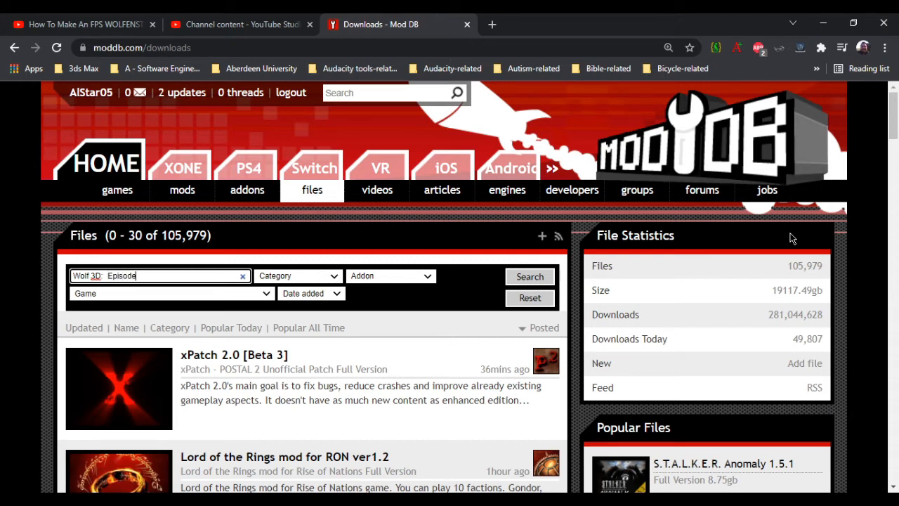
text(1)
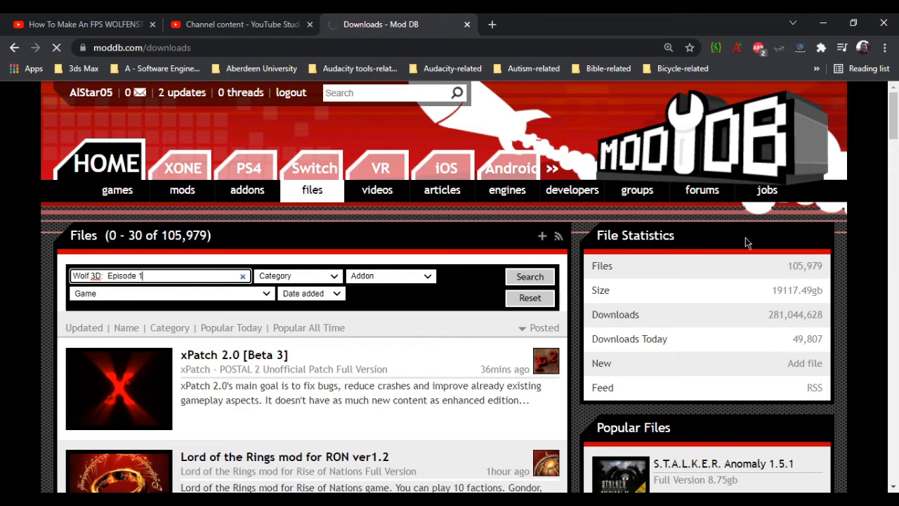
mouse_move(637, 263)
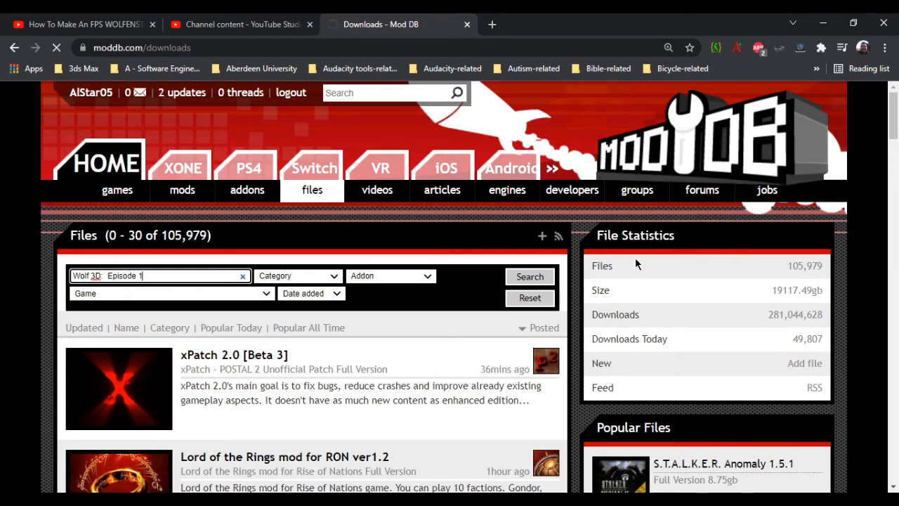
mouse_move(759, 220)
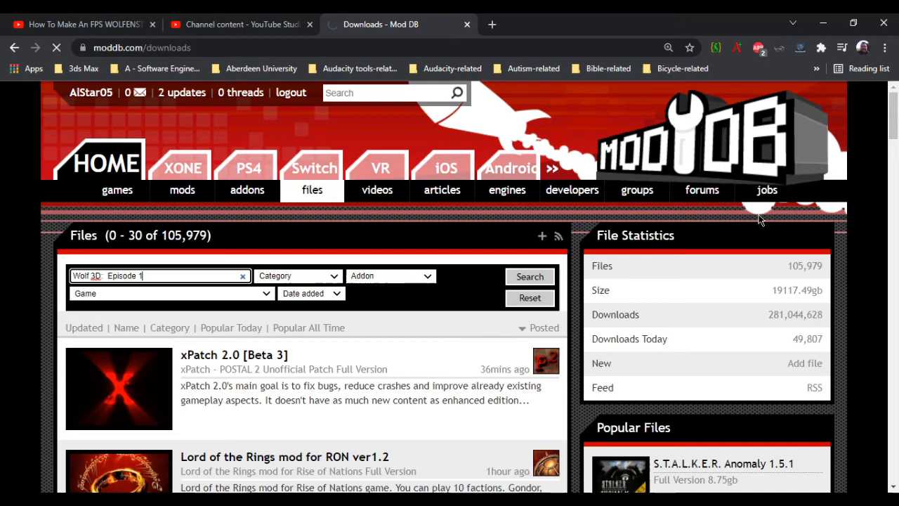
click(529, 276)
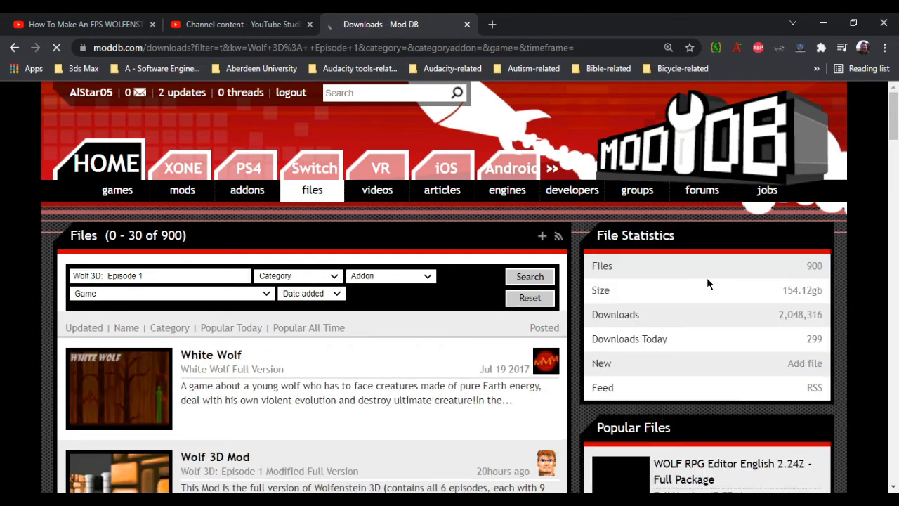
scroll(down, 3)
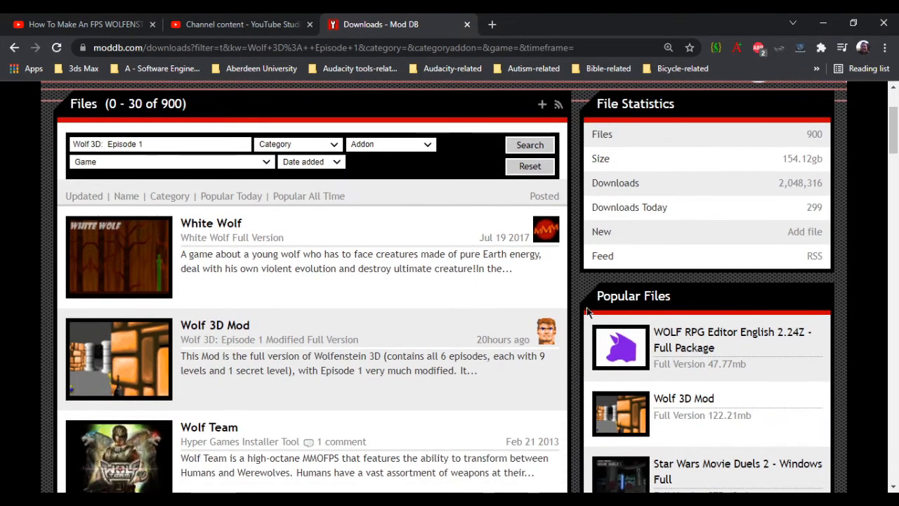
scroll(down, 3)
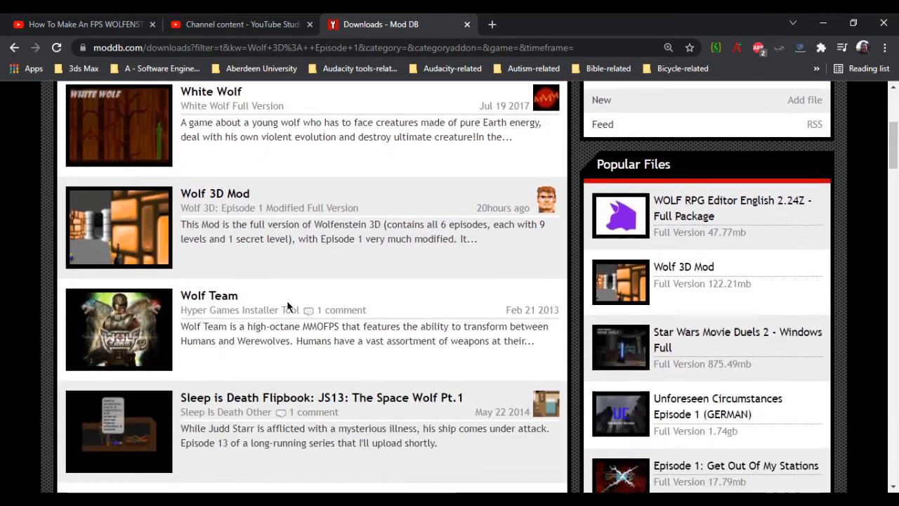
mouse_move(210, 208)
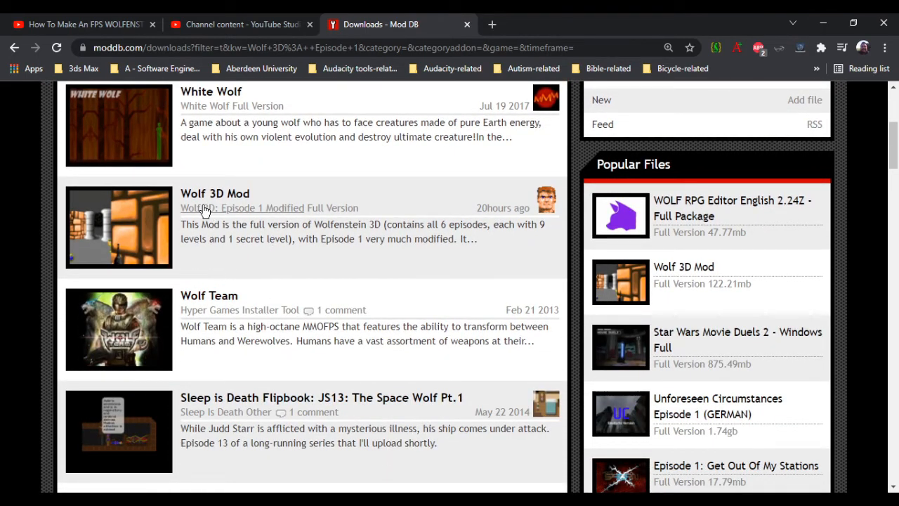
mouse_move(200, 216)
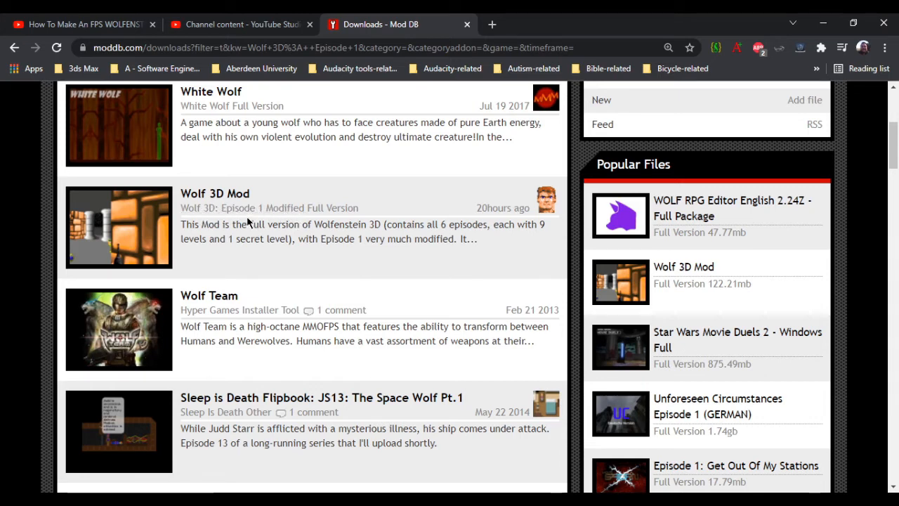
mouse_move(242, 211)
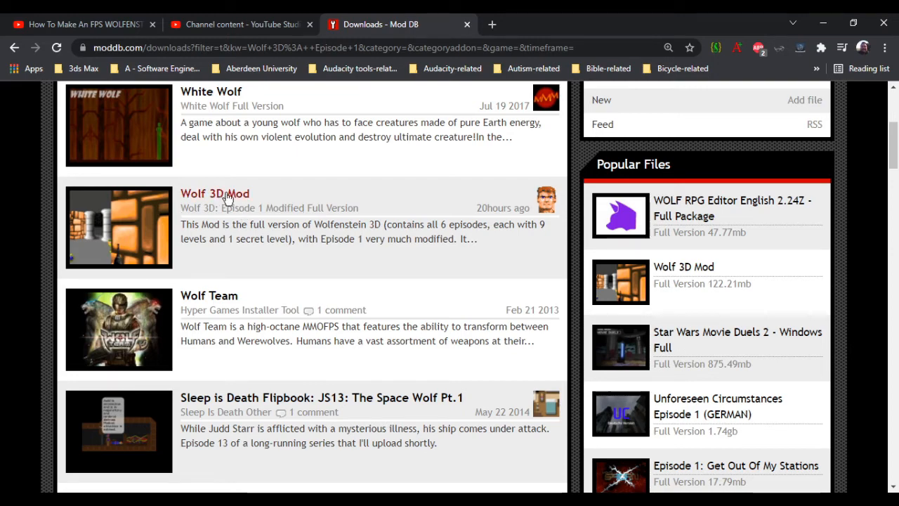
Open the Wolf 3D Mod file page and scroll to Download Now
click(214, 193)
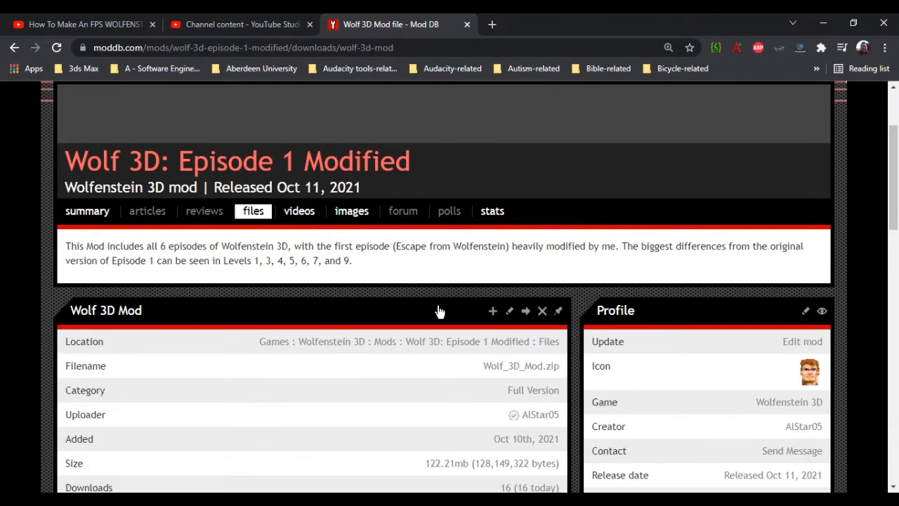
scroll(down, 3)
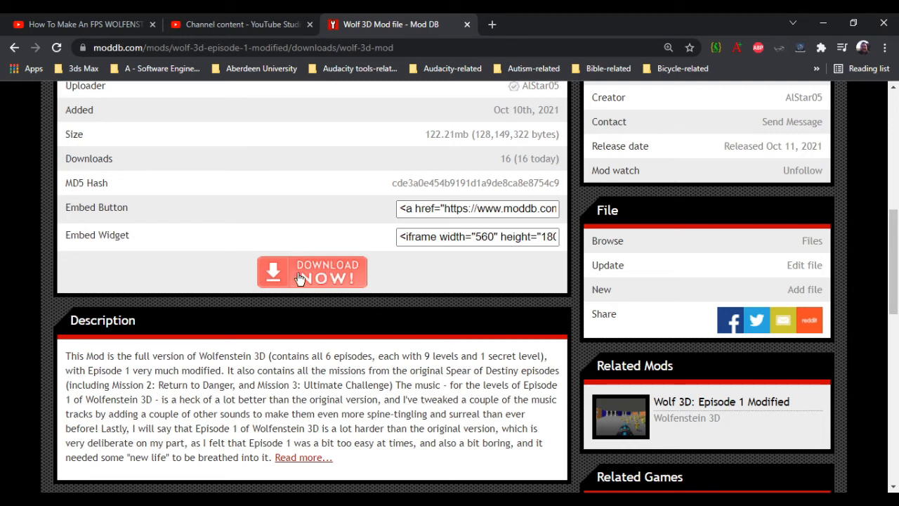
mouse_move(301, 272)
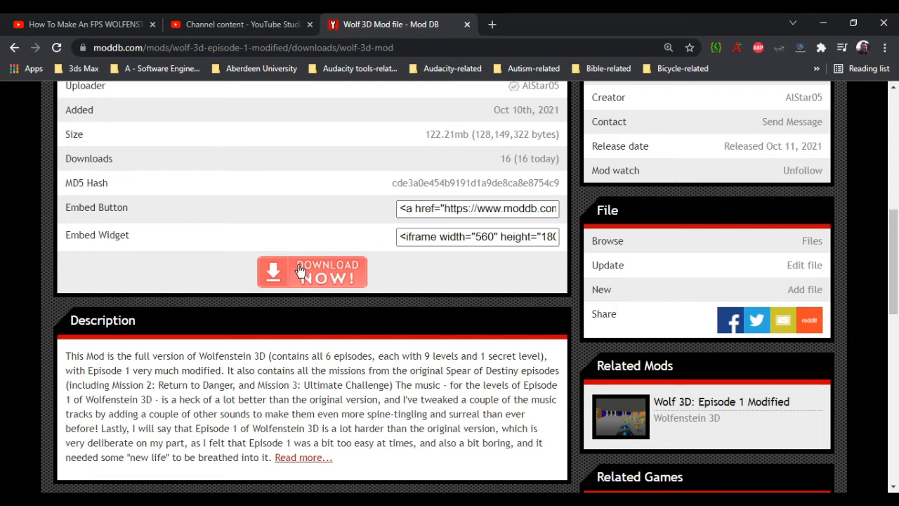
mouse_move(291, 272)
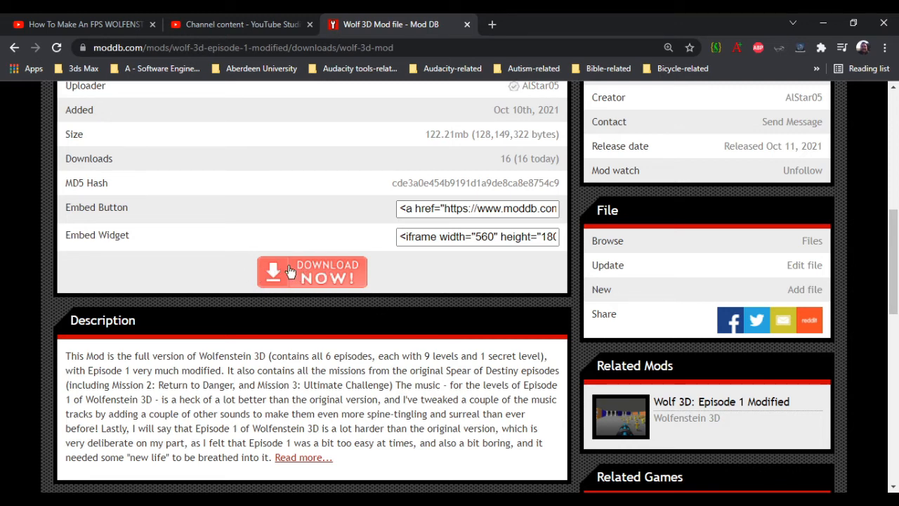
Expand the Wolf 3D Mod description with 'Read more…'
scroll(down, 3)
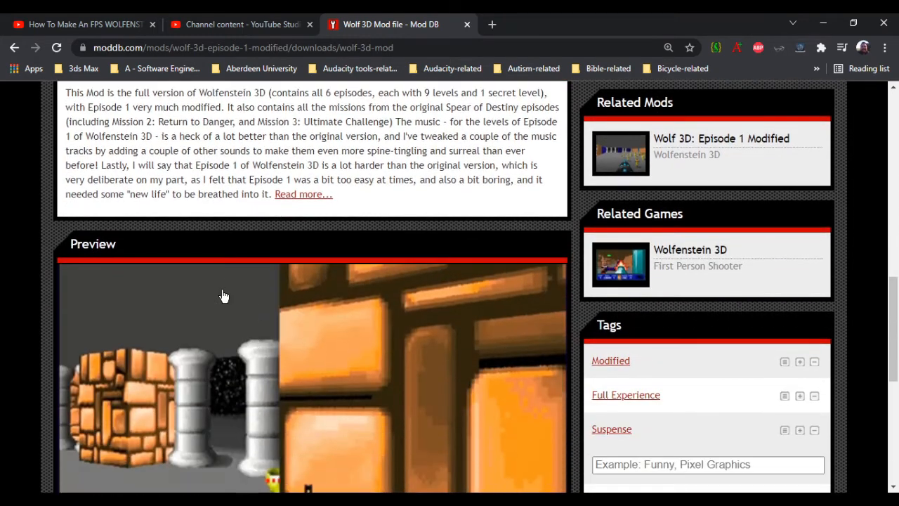
scroll(down, 3)
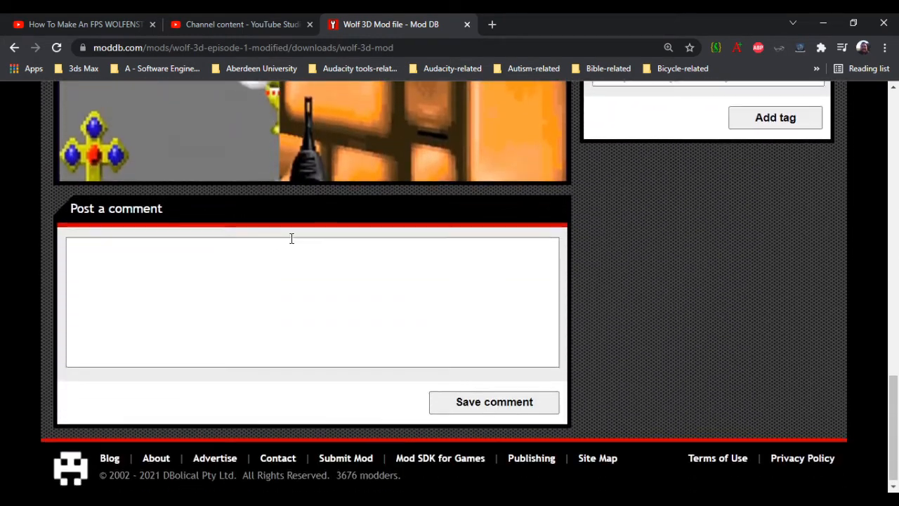
scroll(up, 3)
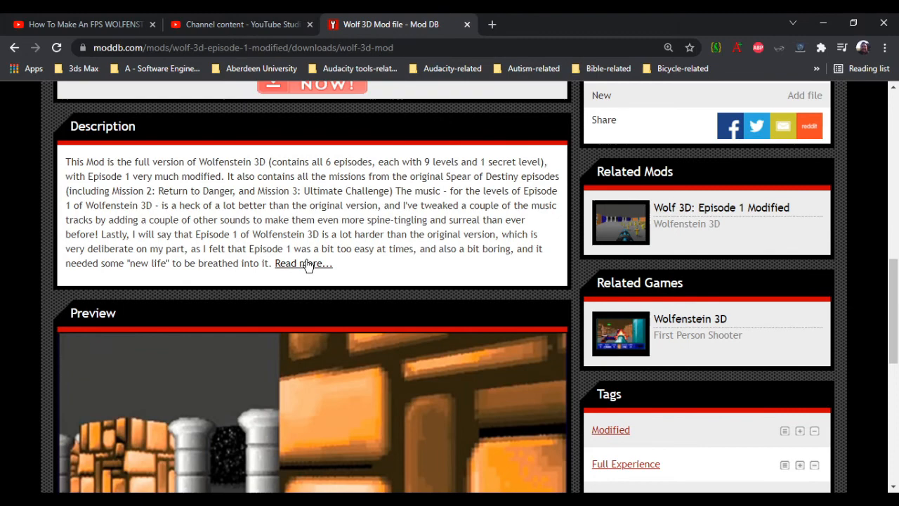
click(303, 263)
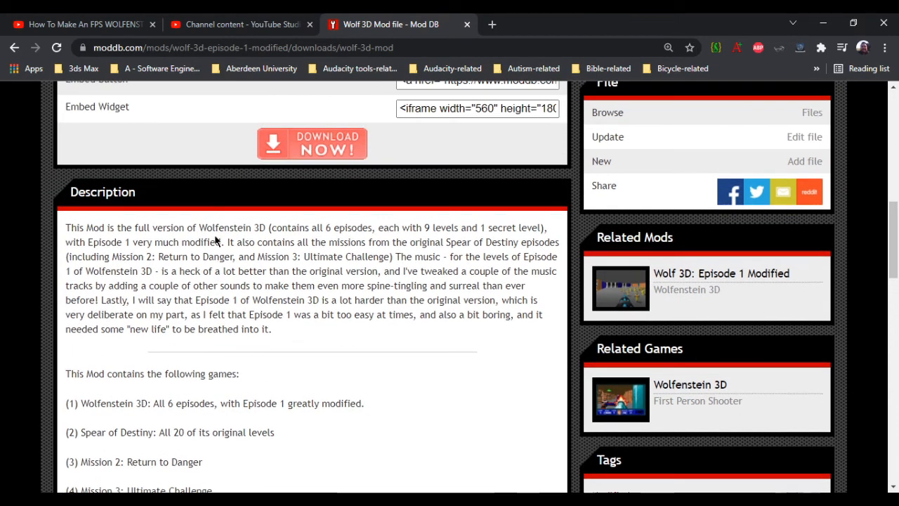
Scroll through the included games and installation instructions
scroll(down, 3)
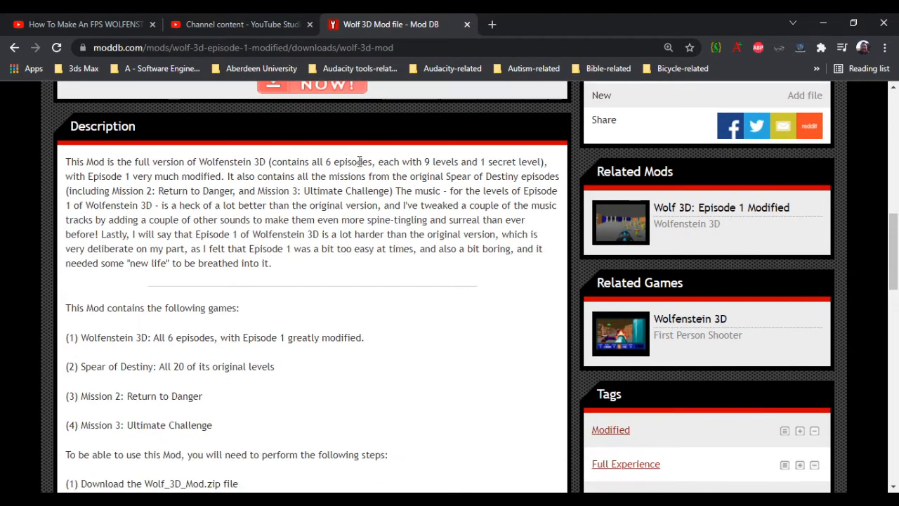
scroll(down, 3)
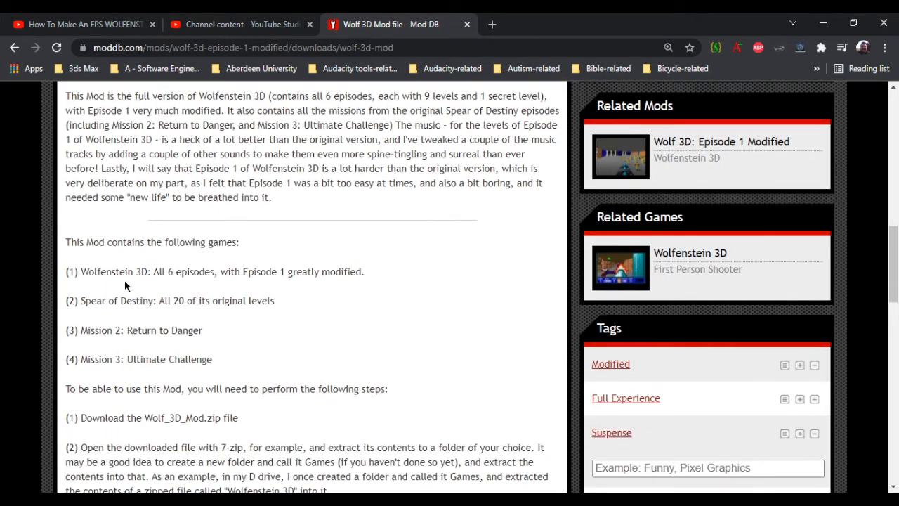
scroll(down, 3)
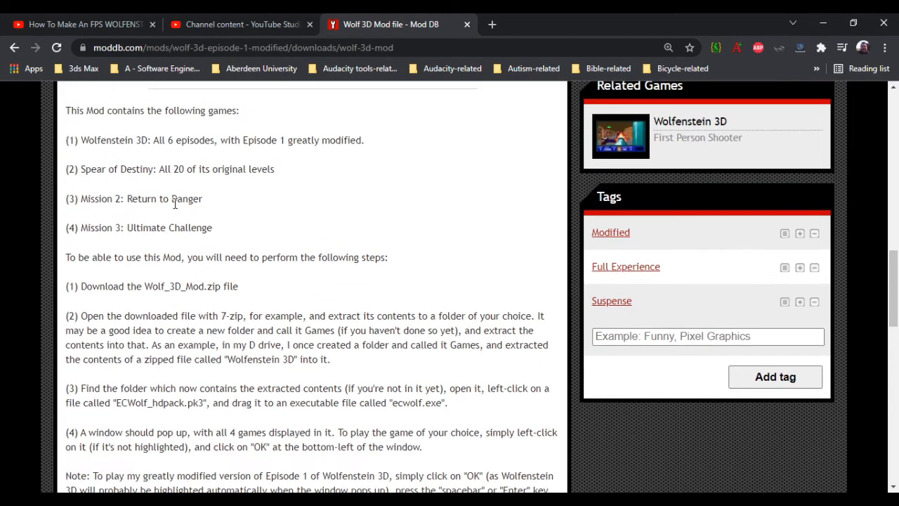
scroll(down, 3)
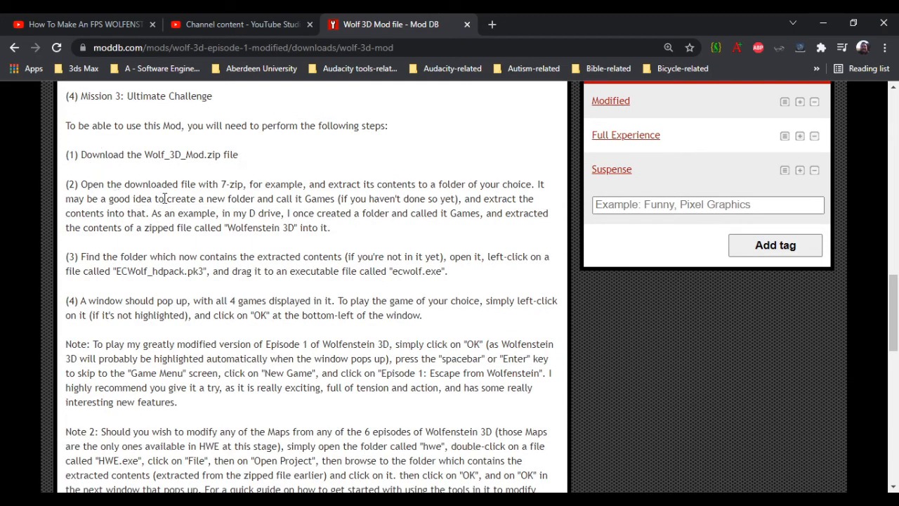
scroll(down, 3)
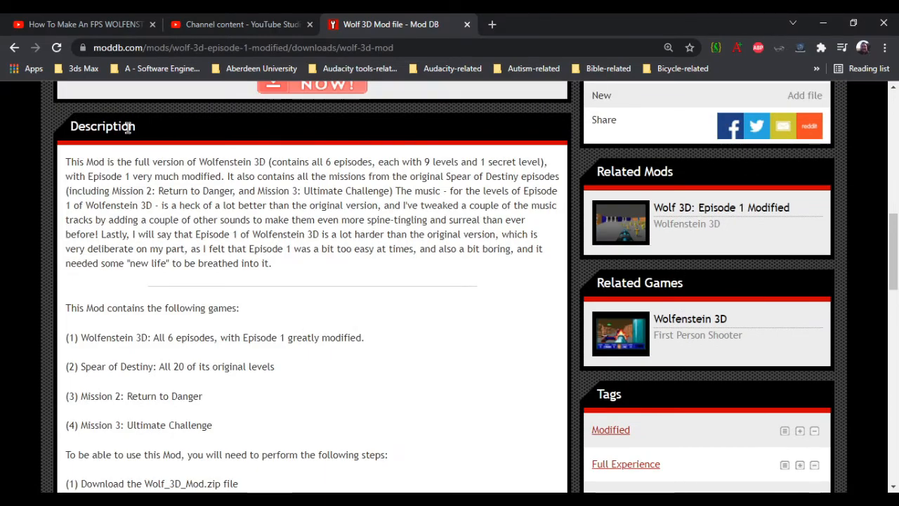
scroll(down, 3)
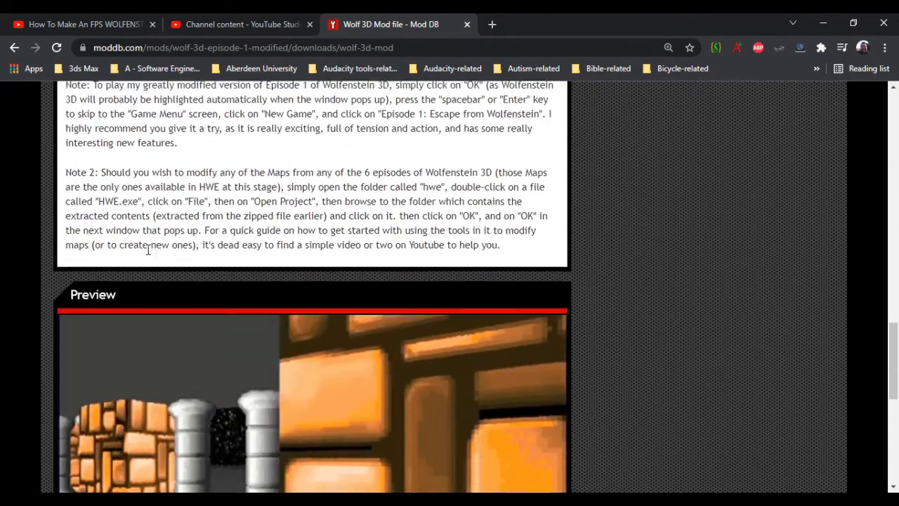
scroll(down, 3)
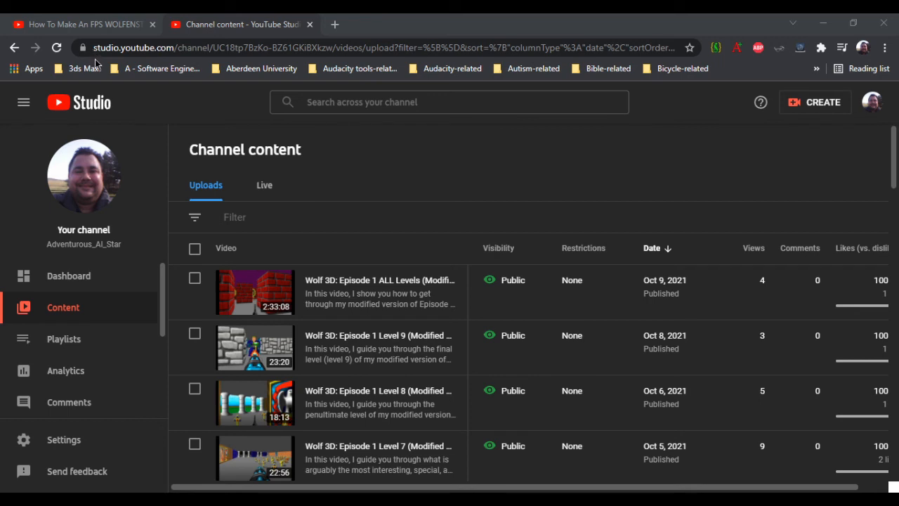
mouse_move(98, 63)
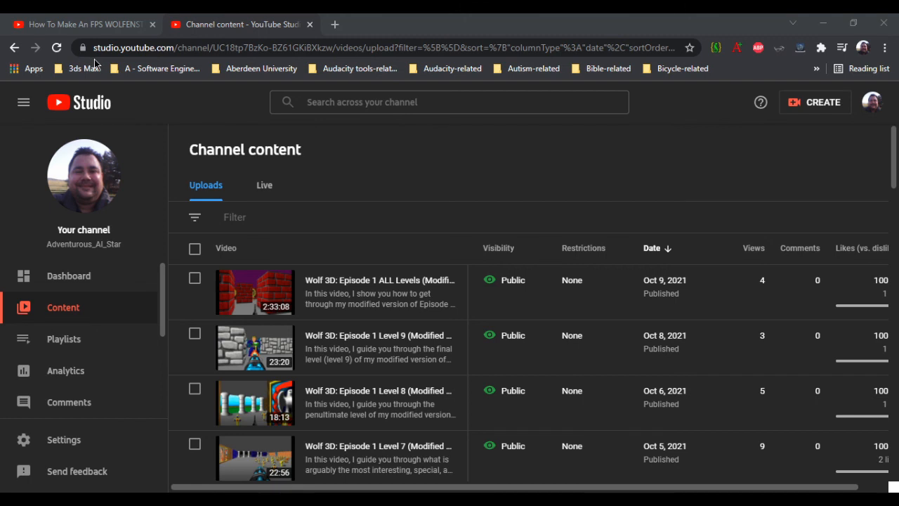
mouse_move(95, 65)
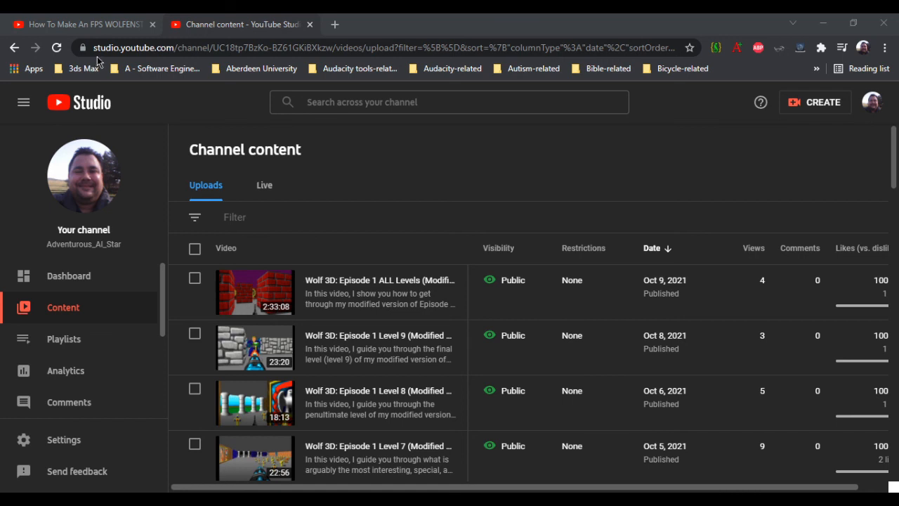
mouse_move(96, 64)
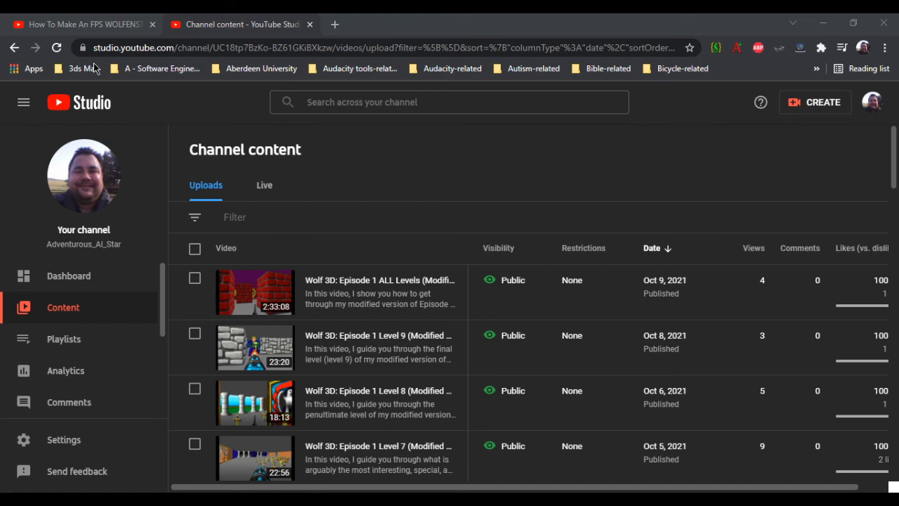
mouse_move(97, 67)
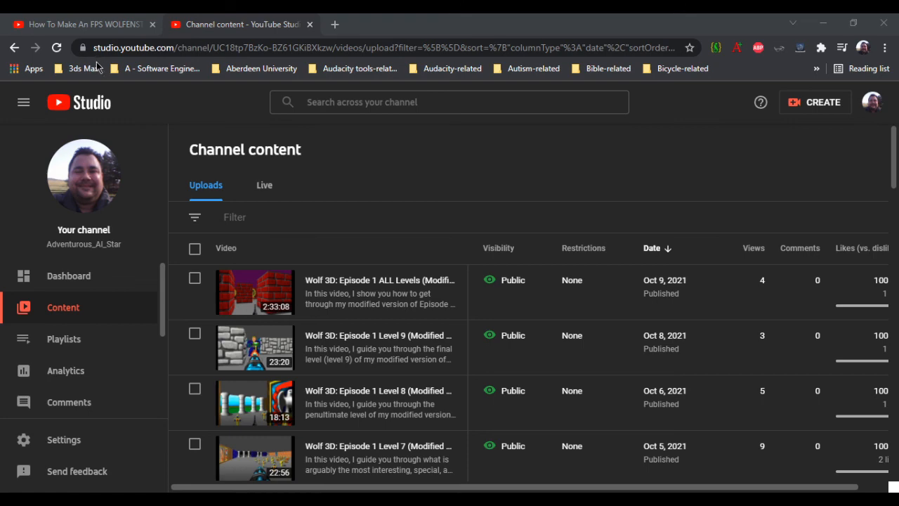